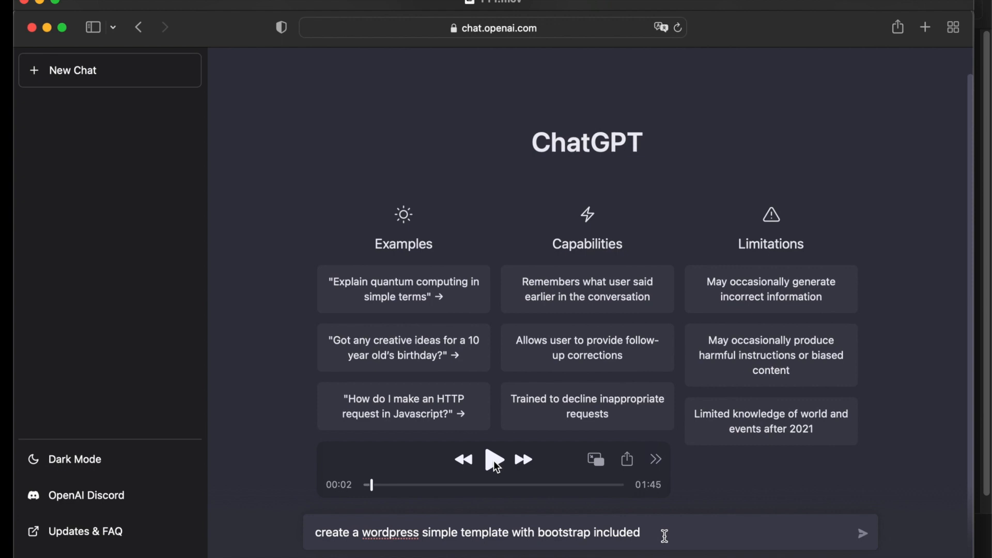
Send the request for a simple WordPress template with Bootstrap and follow steps 1-3 with the style.css header.
{"action": "left_click", "coordinate": [493, 460]}
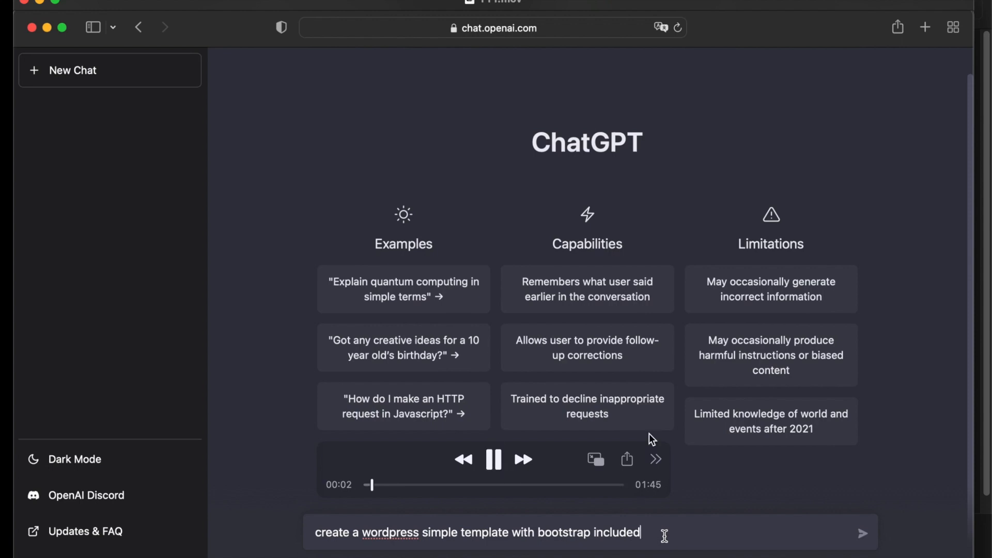
{"action": "left_click", "coordinate": [861, 532]}
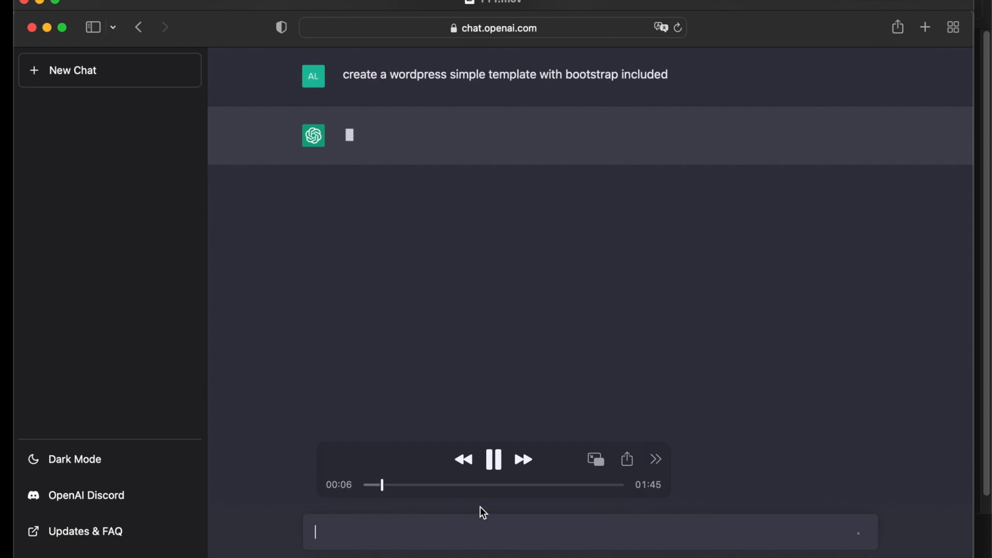
{"action": "mouse_move", "coordinate": [494, 459]}
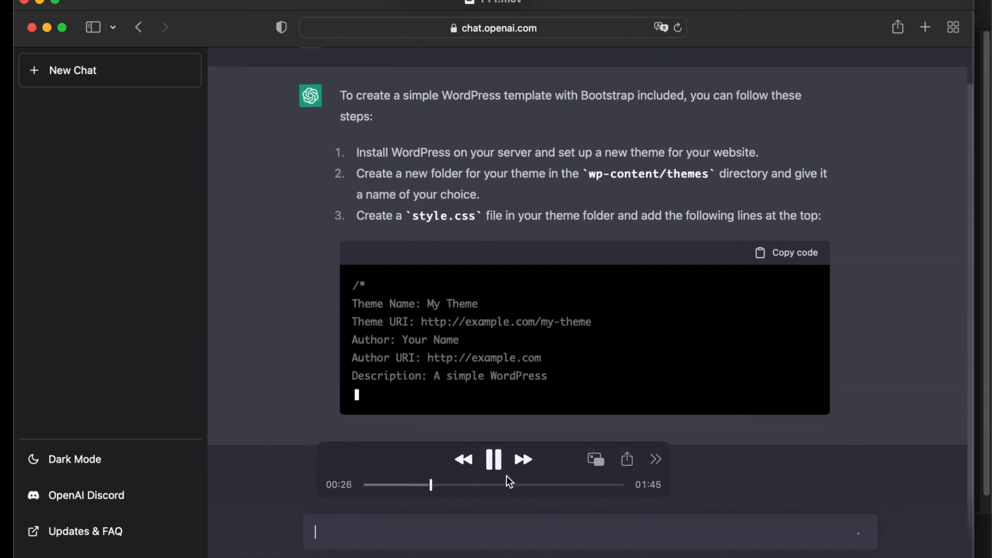
{"action": "left_click", "coordinate": [494, 458]}
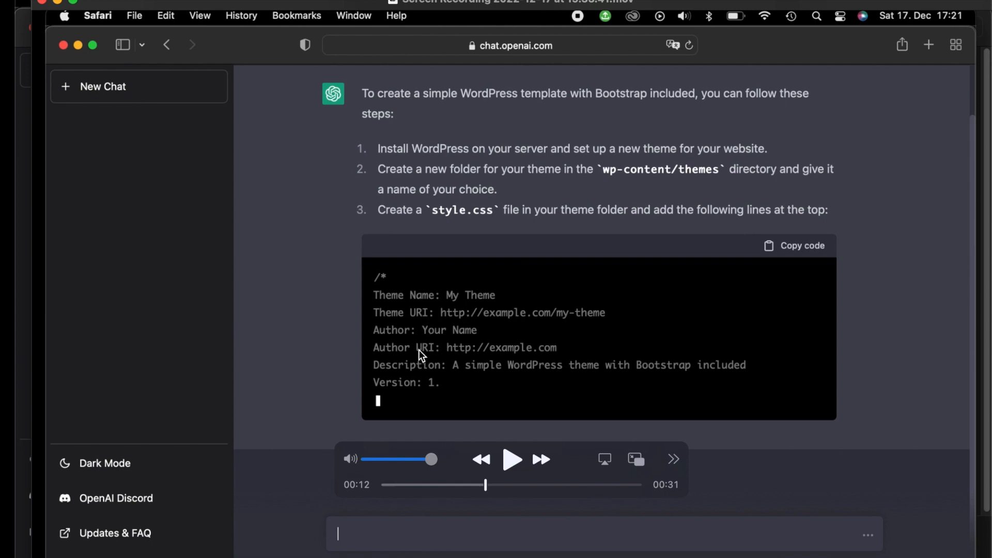
{"action": "scroll", "scroll_direction": "down", "scroll_amount": 3}
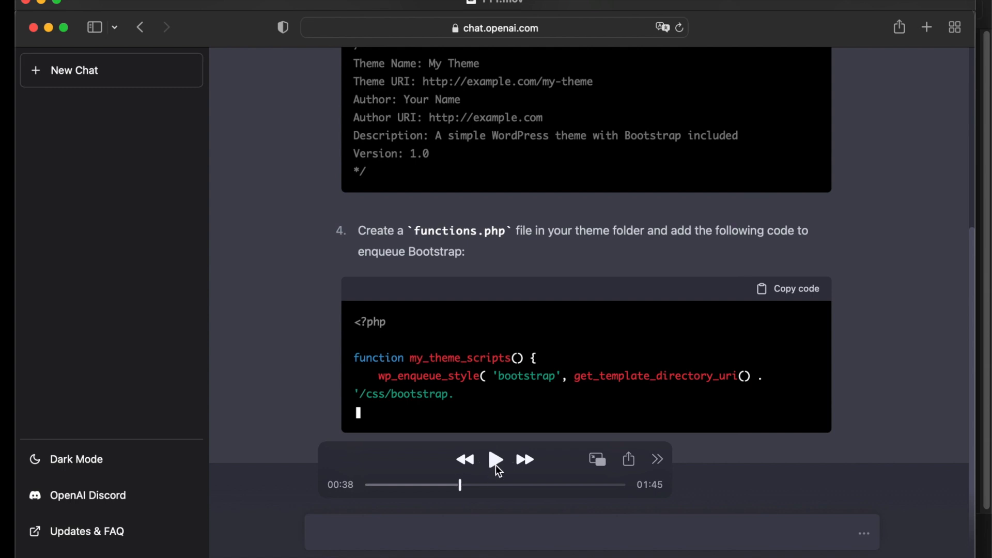
Watch the reply stream the functions.php snippet that enqueues Bootstrap CSS and JavaScript.
{"action": "left_click", "coordinate": [495, 459]}
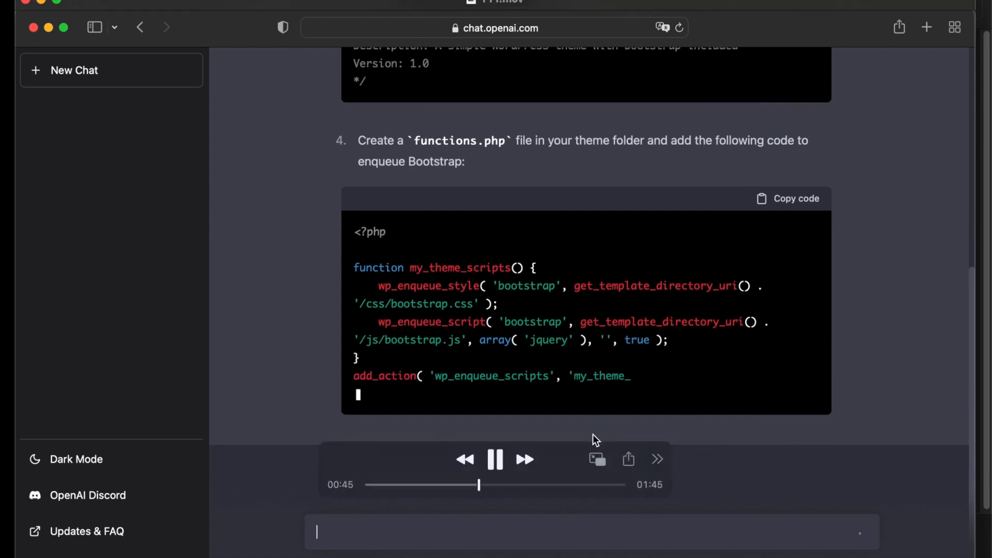
{"action": "left_click", "coordinate": [495, 459]}
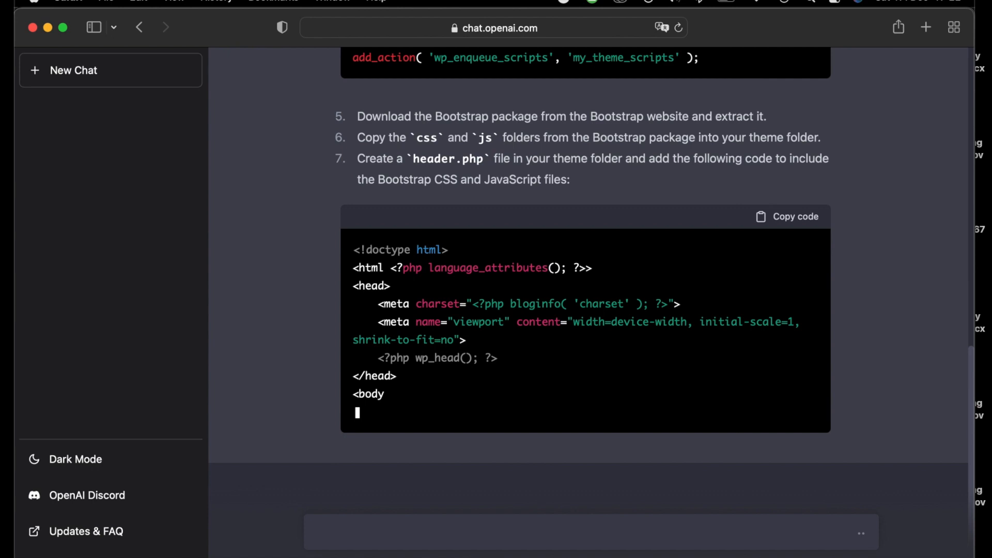
{"action": "mouse_move", "coordinate": [469, 286]}
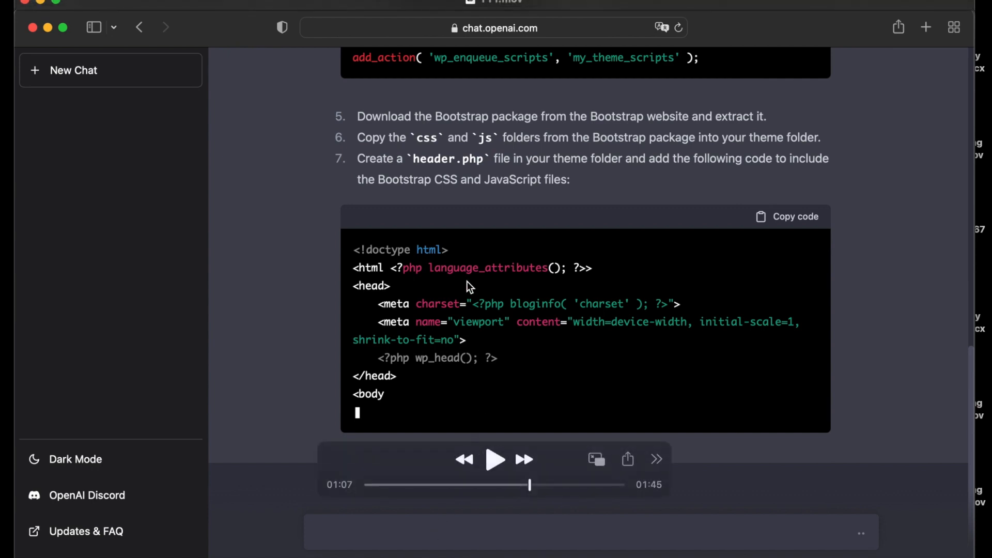
{"action": "mouse_move", "coordinate": [391, 412]}
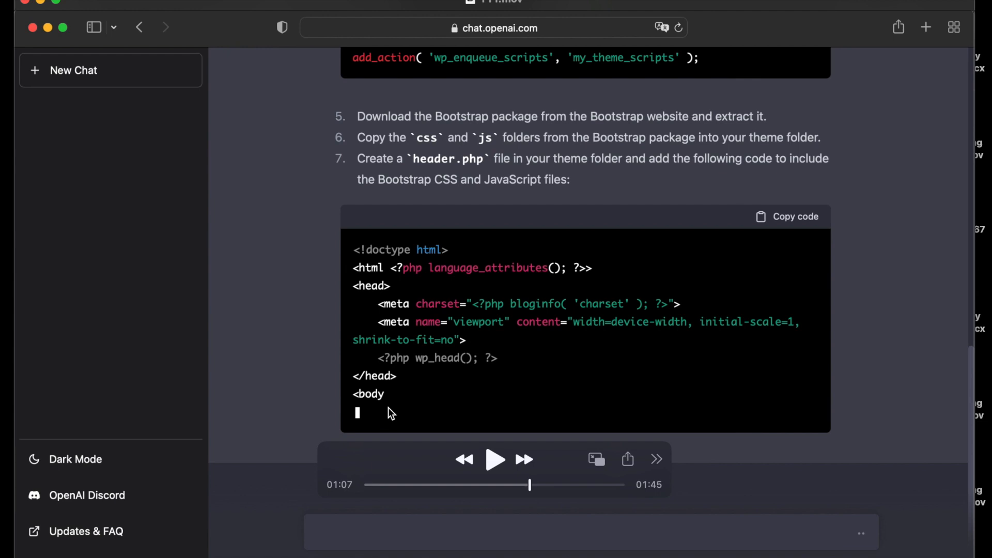
{"action": "mouse_move", "coordinate": [478, 423]}
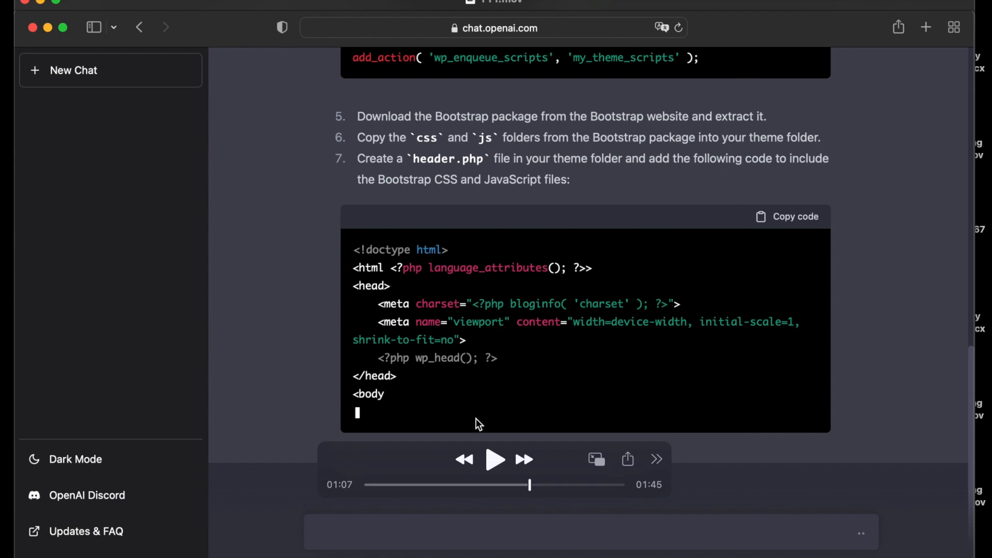
Follow the reply through the header.php and footer.php code blocks of steps 5-8.
{"action": "scroll", "scroll_direction": "down", "scroll_amount": 3}
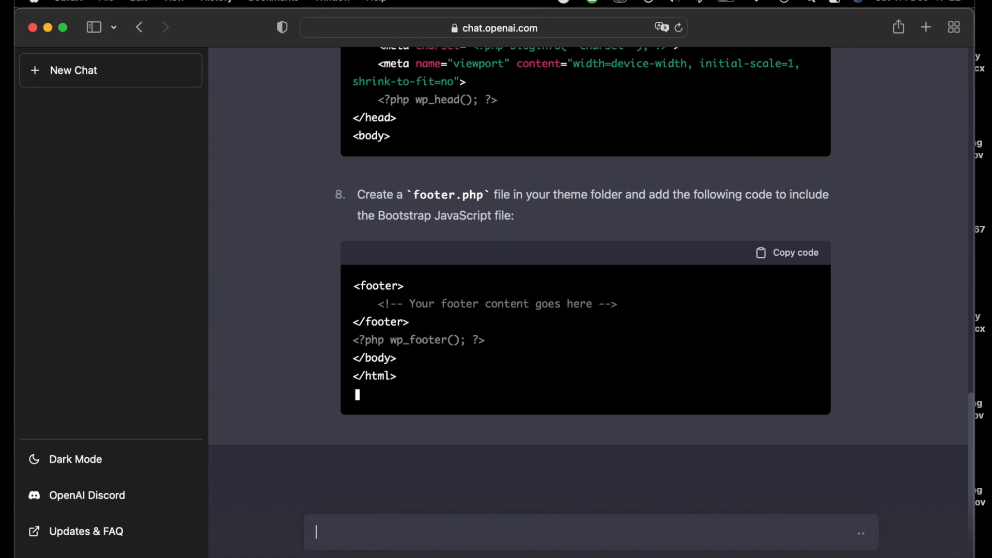
{"action": "mouse_move", "coordinate": [385, 315]}
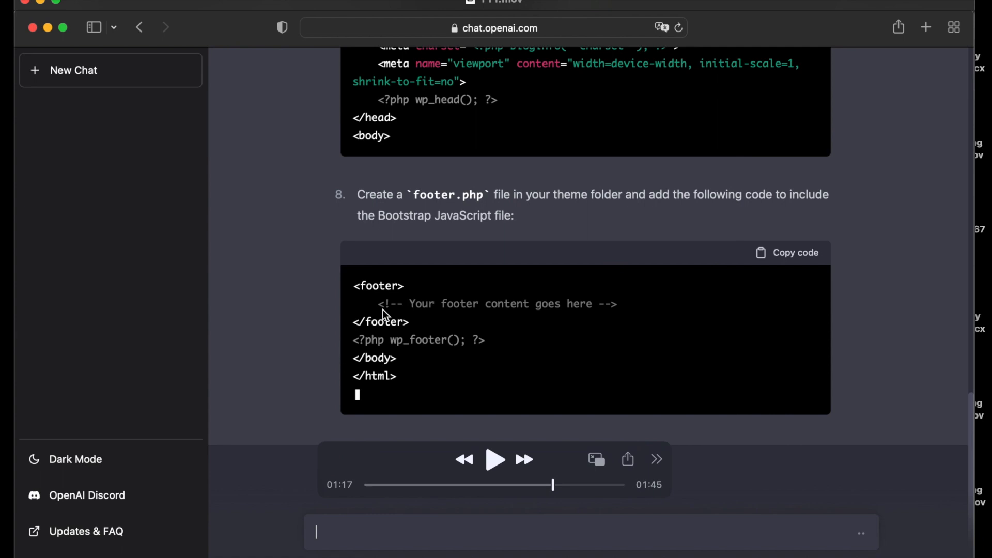
{"action": "mouse_move", "coordinate": [403, 402]}
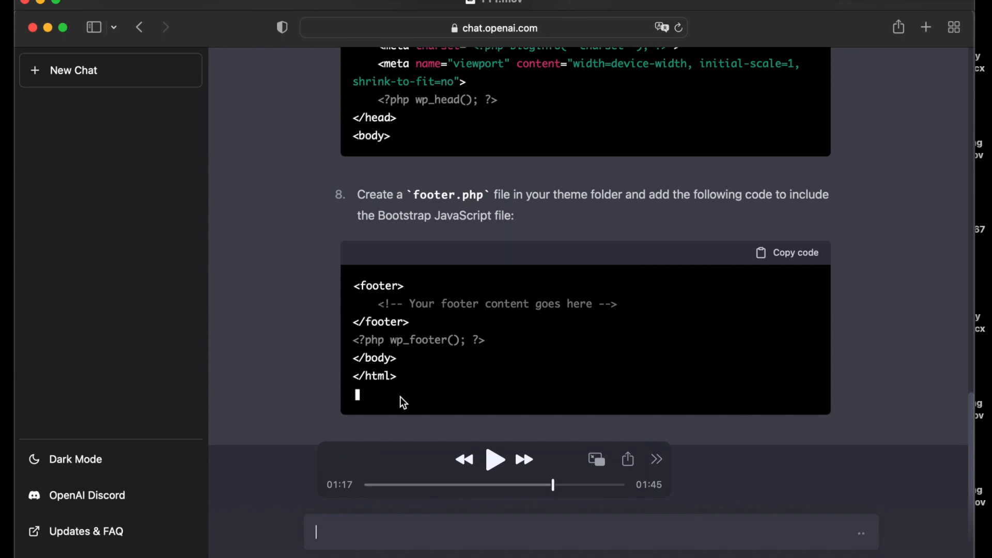
{"action": "scroll", "scroll_direction": "down", "scroll_amount": 3}
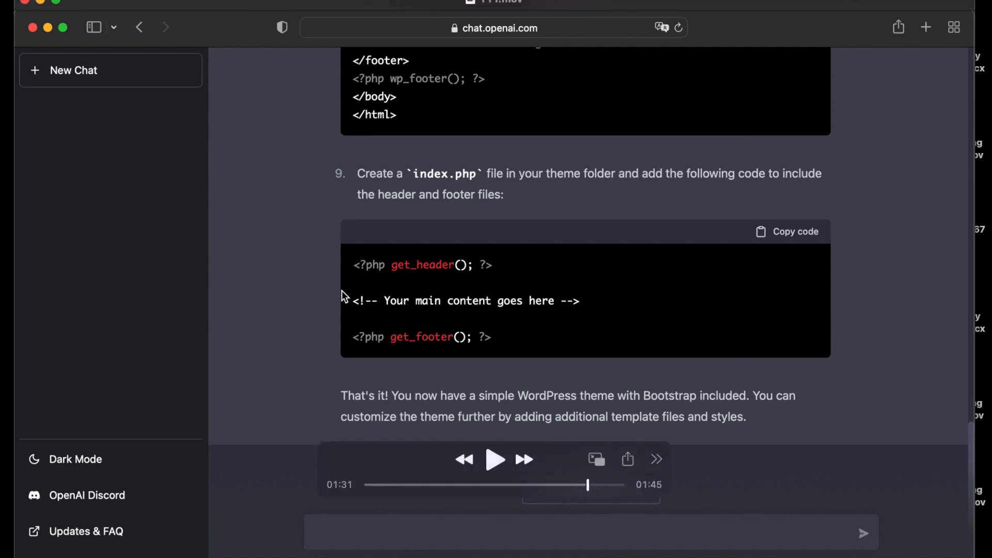
{"action": "mouse_move", "coordinate": [730, 399]}
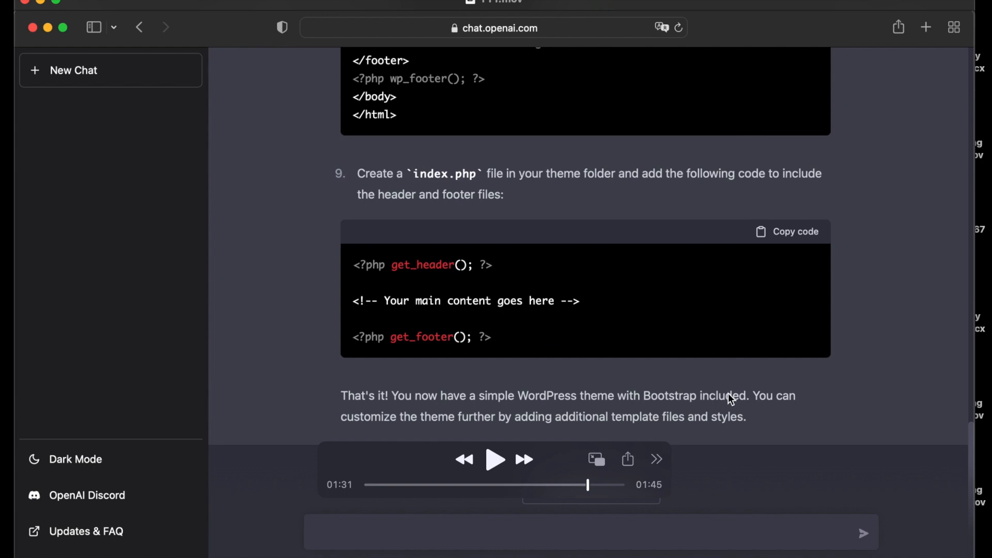
{"action": "mouse_move", "coordinate": [816, 412]}
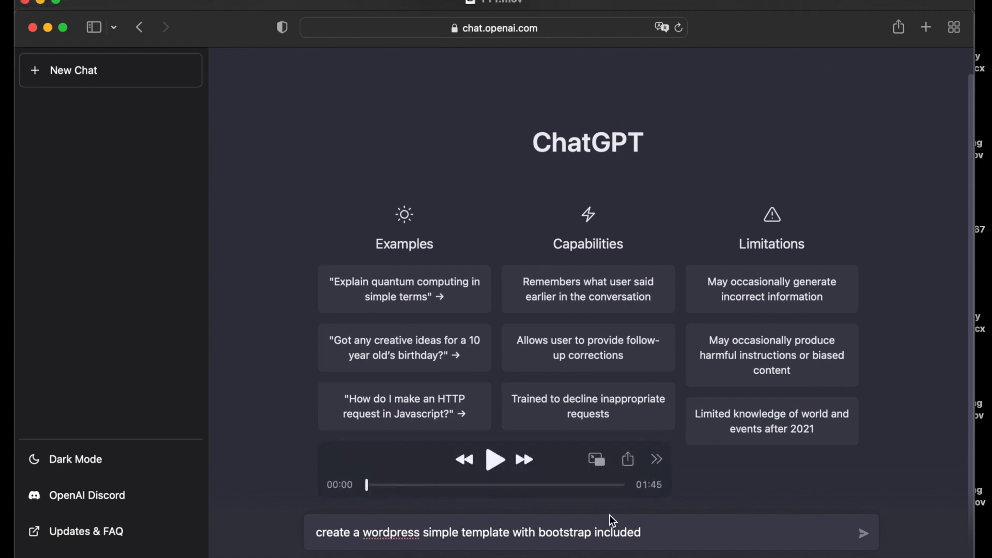
Send the WordPress Bootstrap template request again and watch the new reply begin steps 1-3.
{"action": "left_click", "coordinate": [495, 459]}
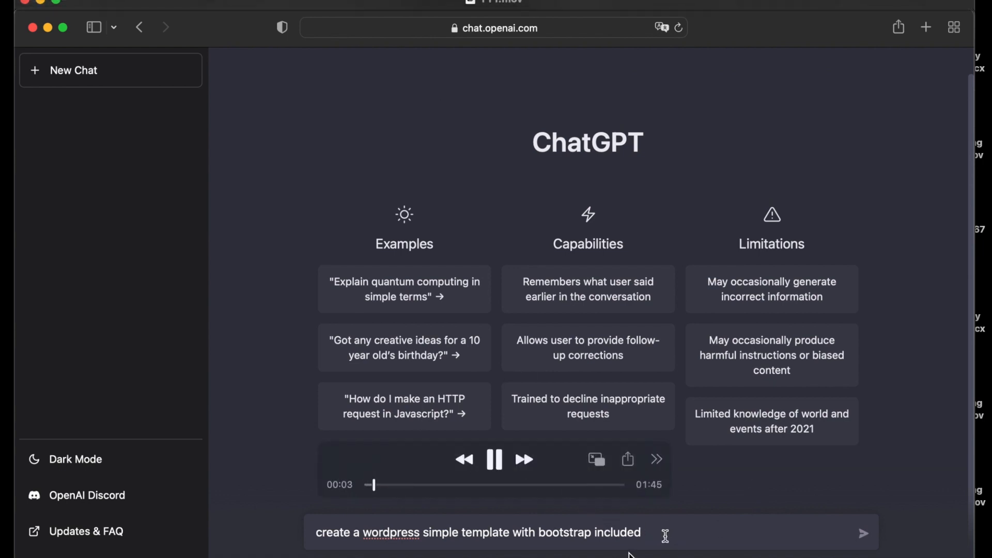
{"action": "left_click", "coordinate": [863, 533]}
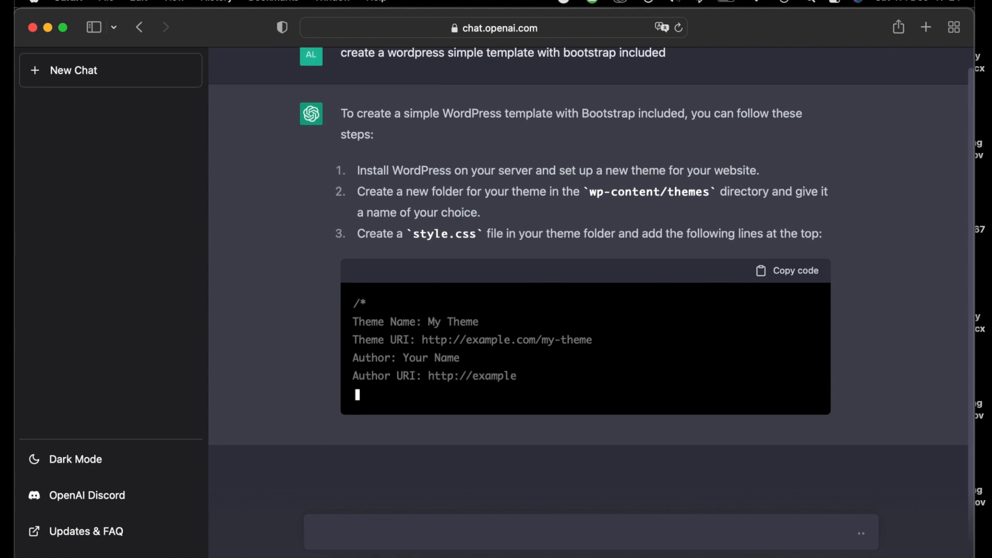
Keep the second reply in view as it streams the functions.php enqueue code into header.php.
{"action": "scroll", "scroll_direction": "up", "scroll_amount": 3}
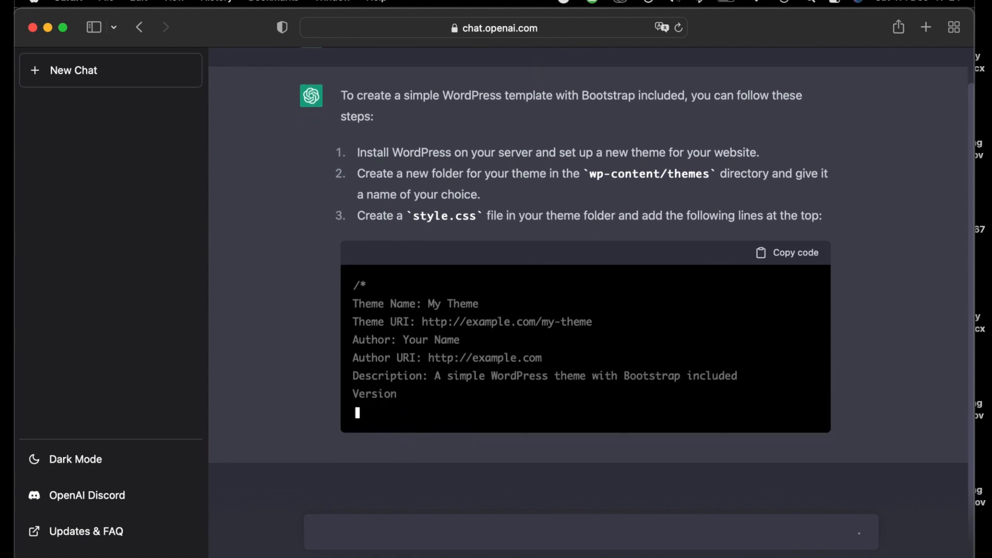
{"action": "scroll", "scroll_direction": "down", "scroll_amount": 3}
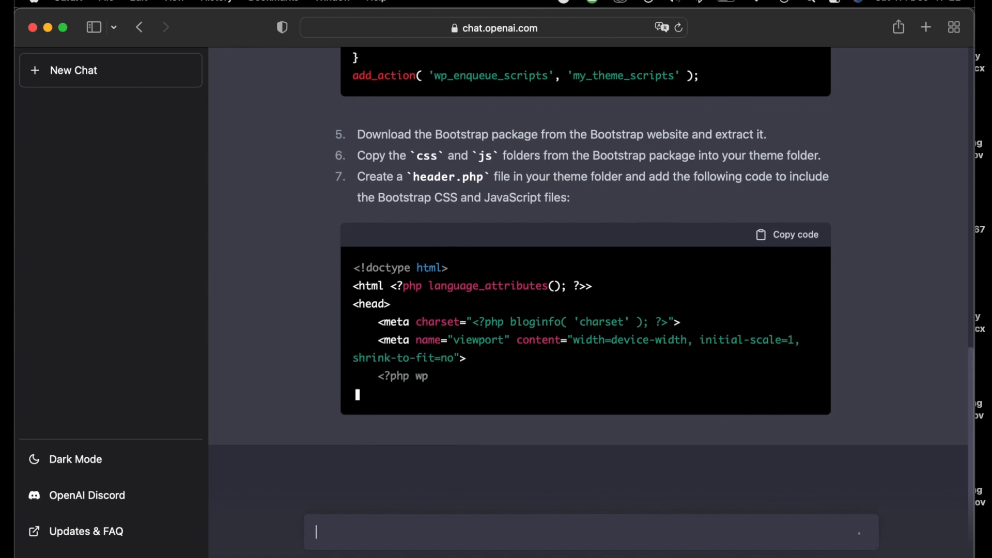
Follow the reply to its end with the footer.php and index.php code and closing note.
{"action": "scroll", "scroll_direction": "down", "scroll_amount": 3}
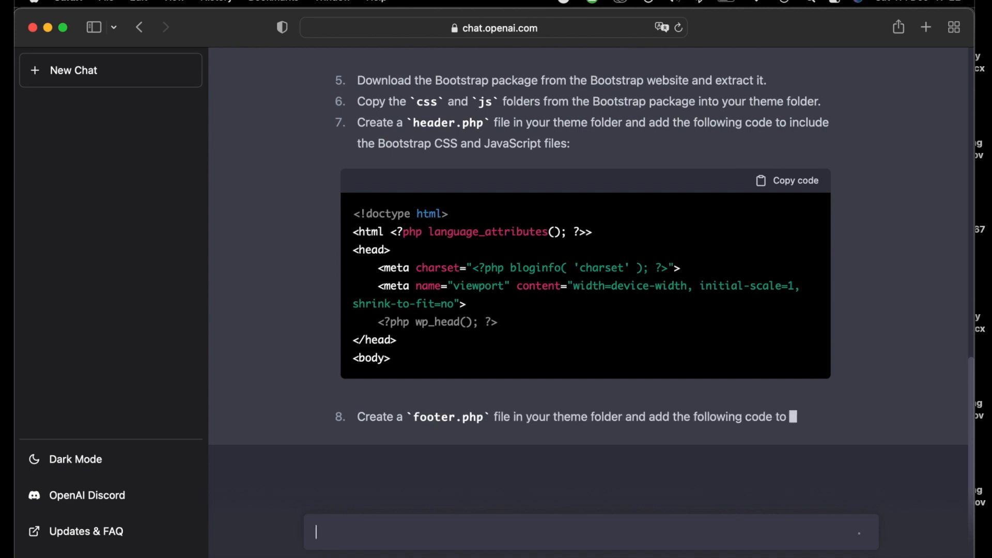
{"action": "scroll", "scroll_direction": "down", "scroll_amount": 3}
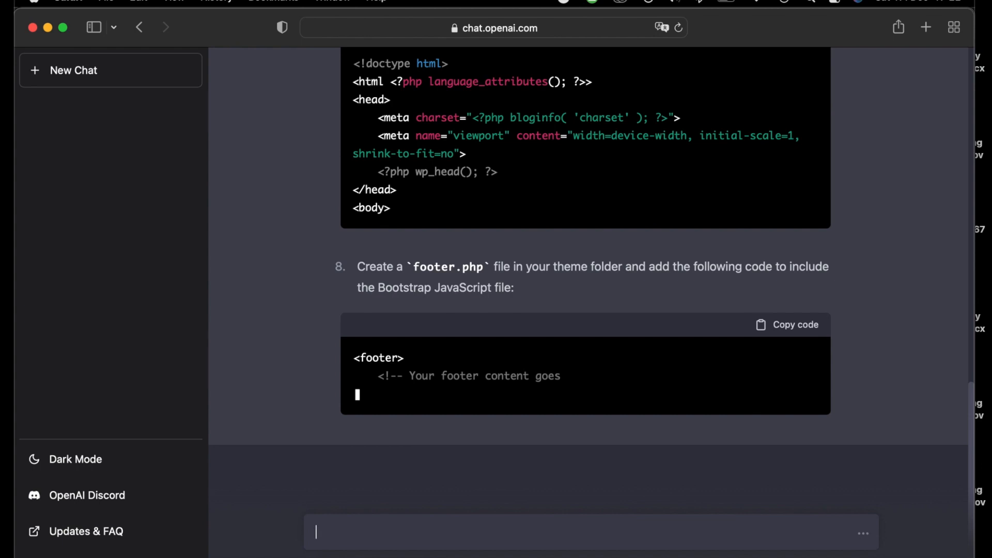
{"action": "scroll", "scroll_direction": "down", "scroll_amount": 3}
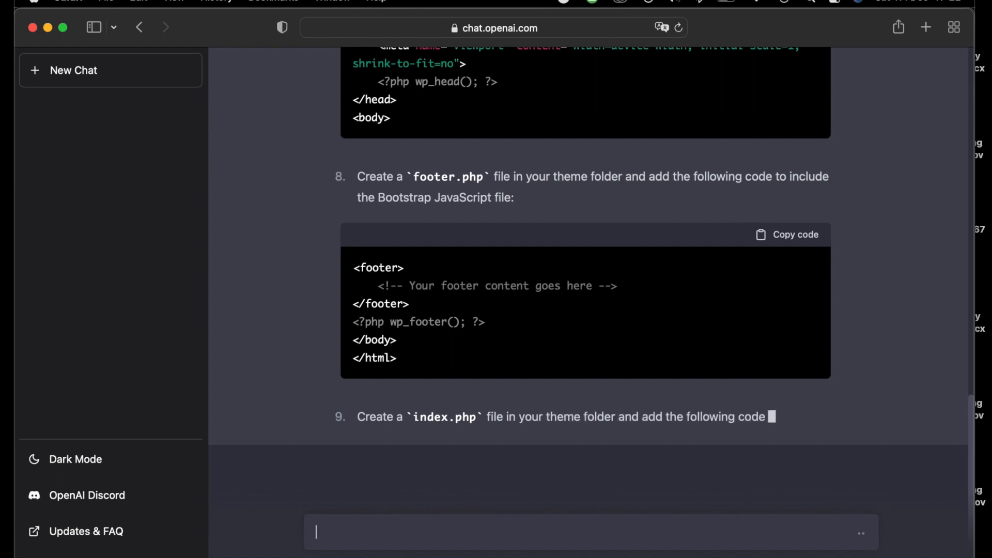
{"action": "scroll", "scroll_direction": "down", "scroll_amount": 3}
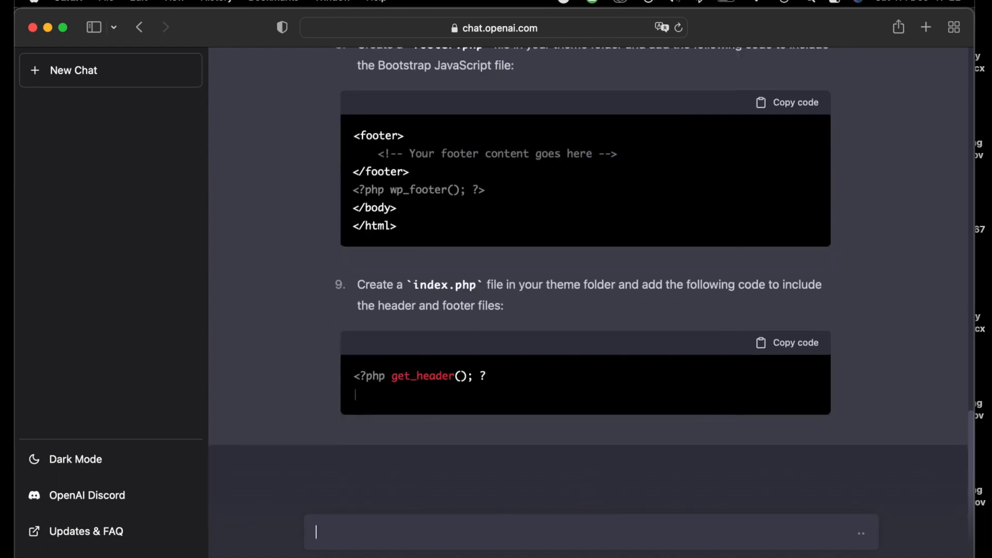
{"action": "scroll", "scroll_direction": "up", "scroll_amount": 3}
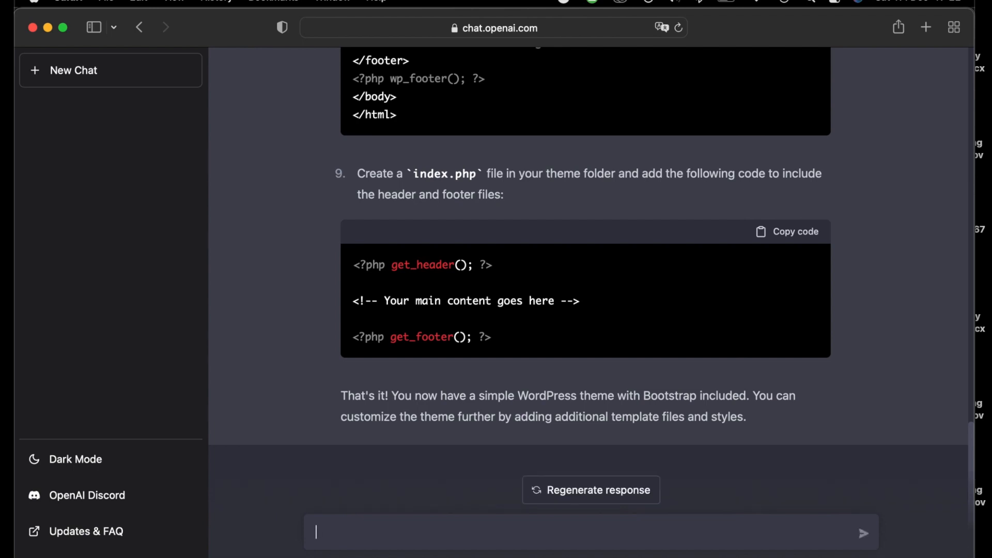
Scroll back to the top of the conversation showing the original request and step 1.
{"action": "scroll", "scroll_direction": "up", "scroll_amount": 3}
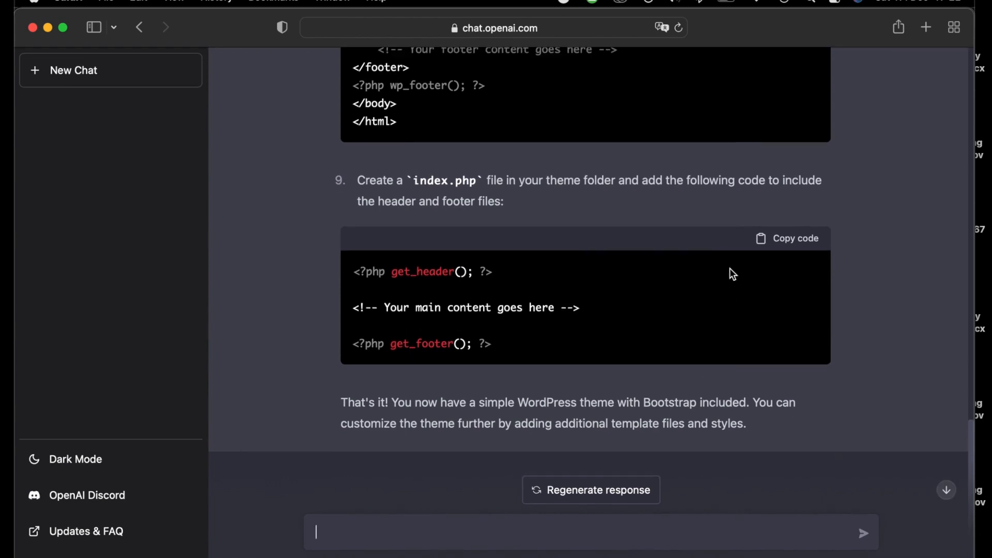
{"action": "scroll", "scroll_direction": "up", "scroll_amount": 3}
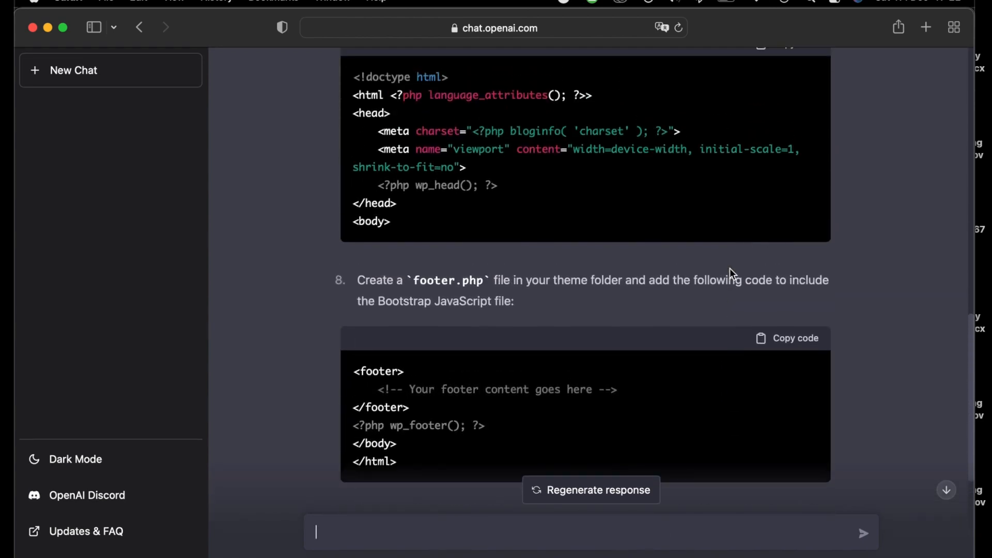
{"action": "scroll", "scroll_direction": "up", "scroll_amount": 3}
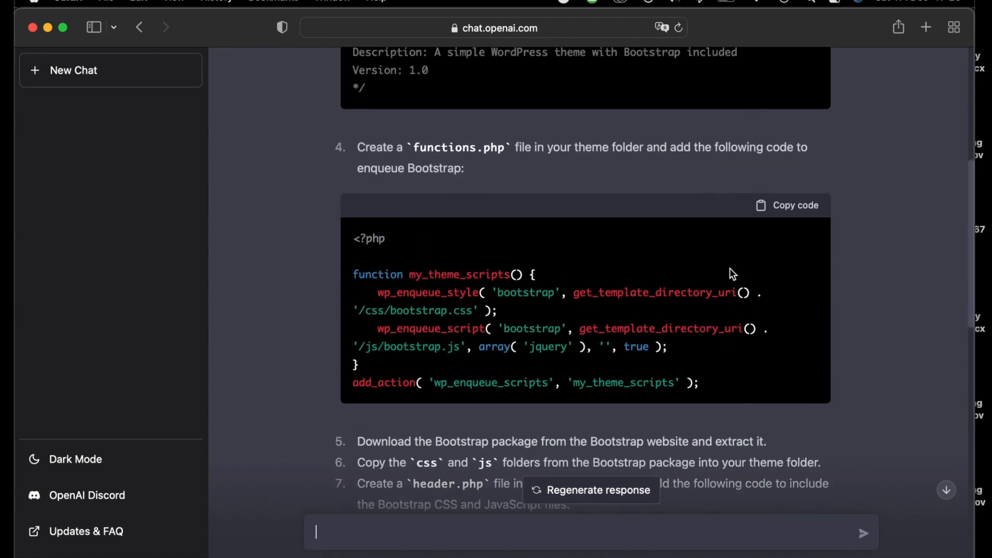
{"action": "scroll", "scroll_direction": "up", "scroll_amount": 3}
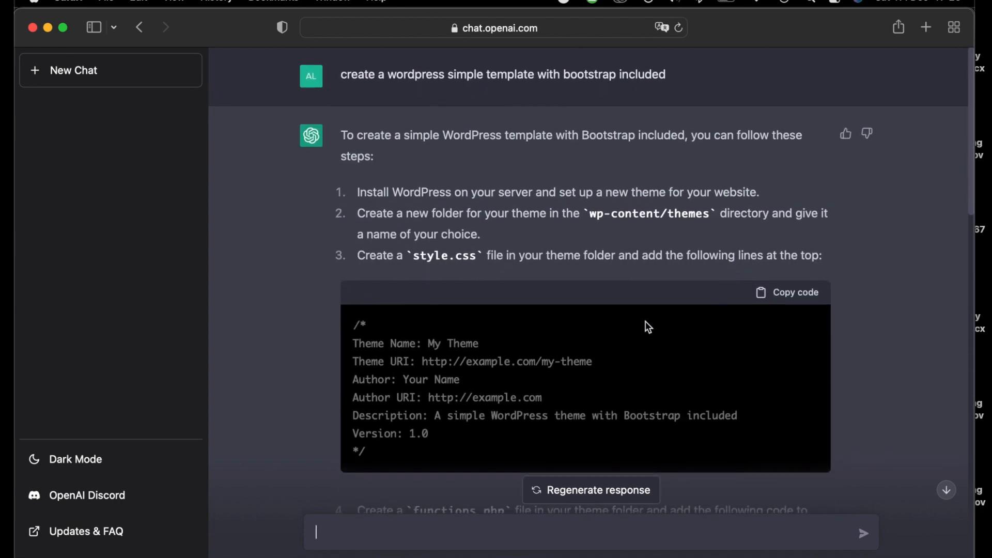
{"action": "mouse_move", "coordinate": [564, 6]}
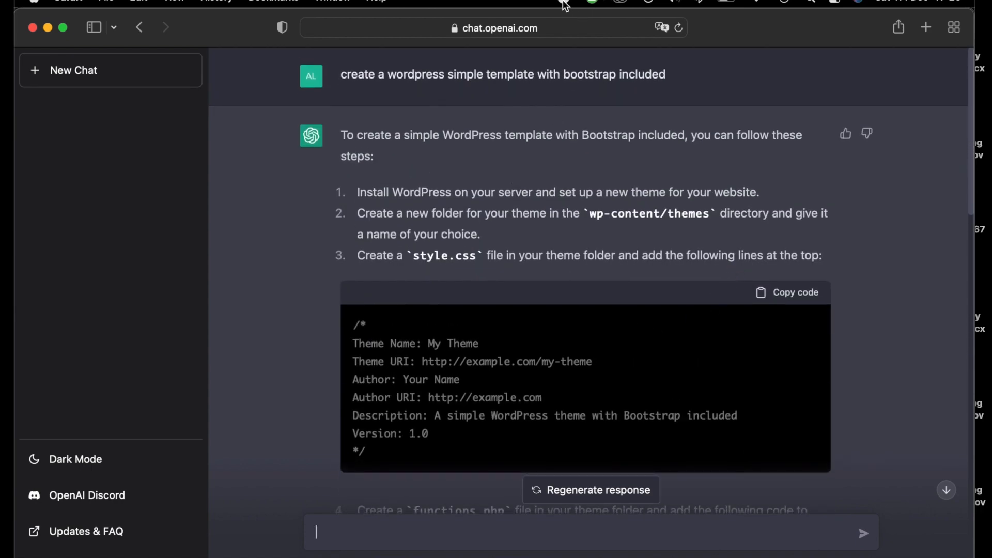